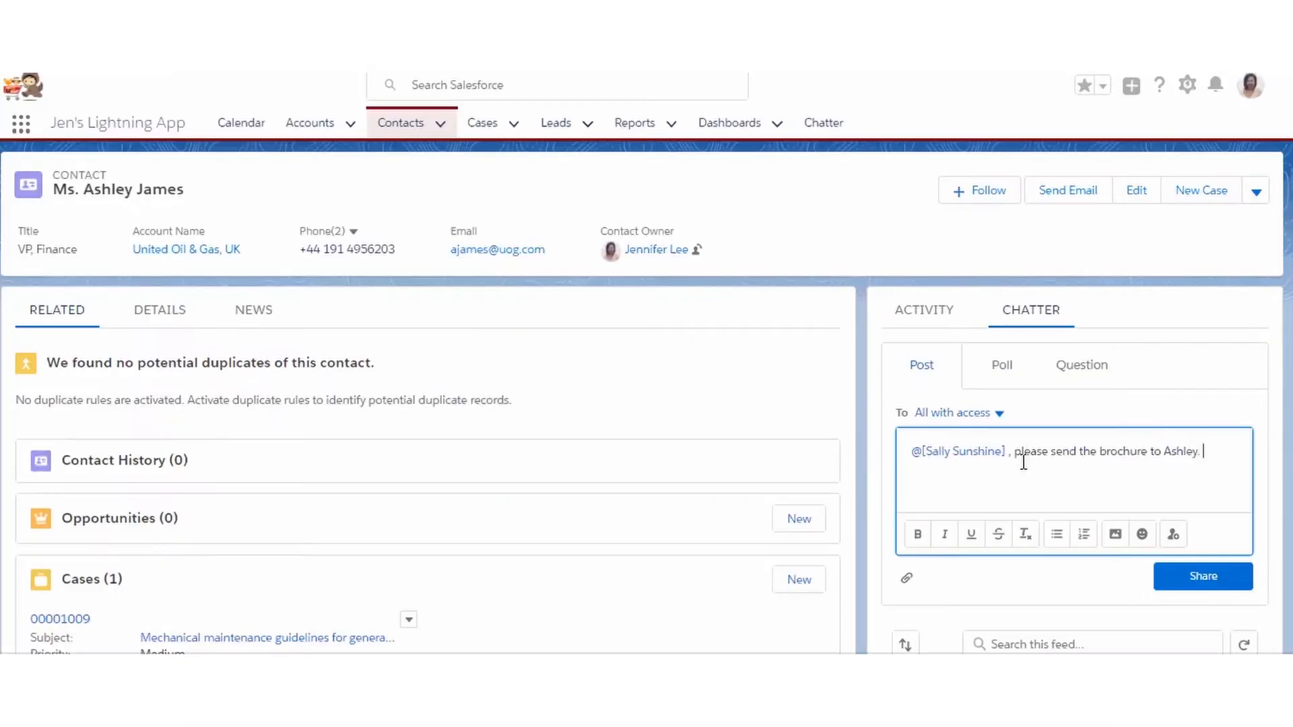
Step: Add 'Thank you' to the brochure request post for Sally Sunshine and share it
type("Thank you")
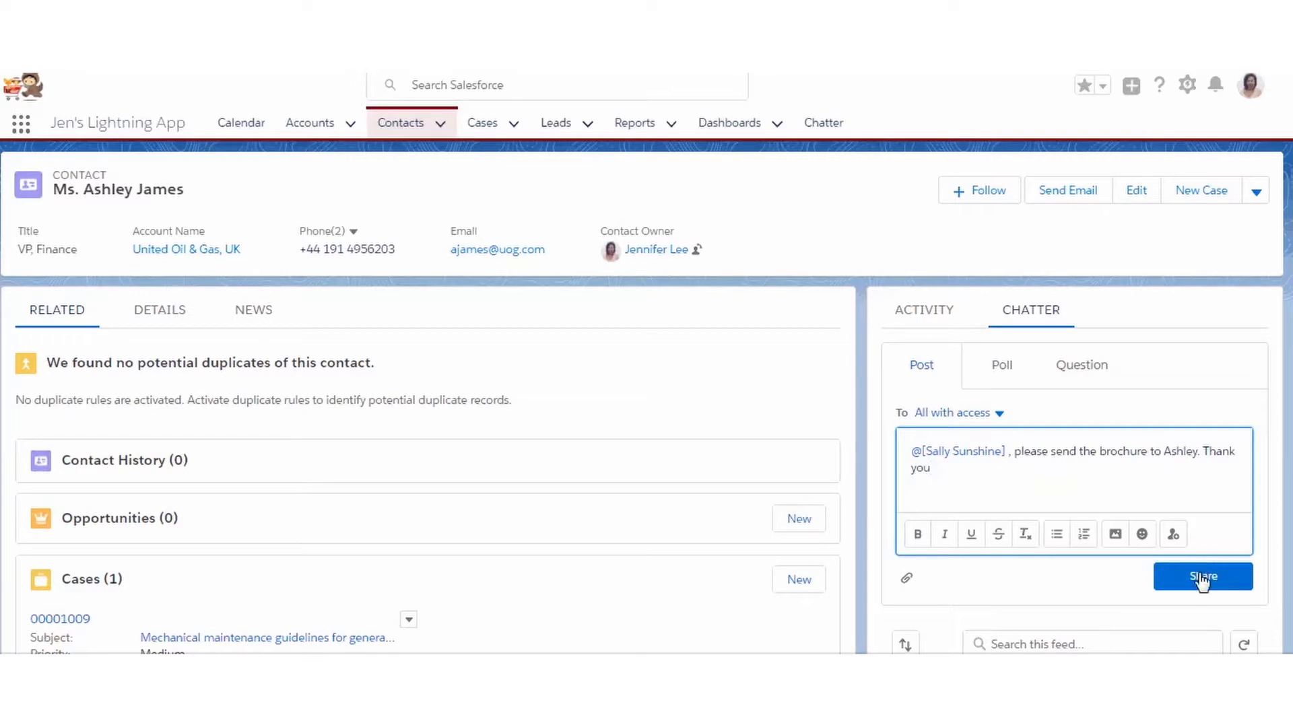
left_click(1201, 576)
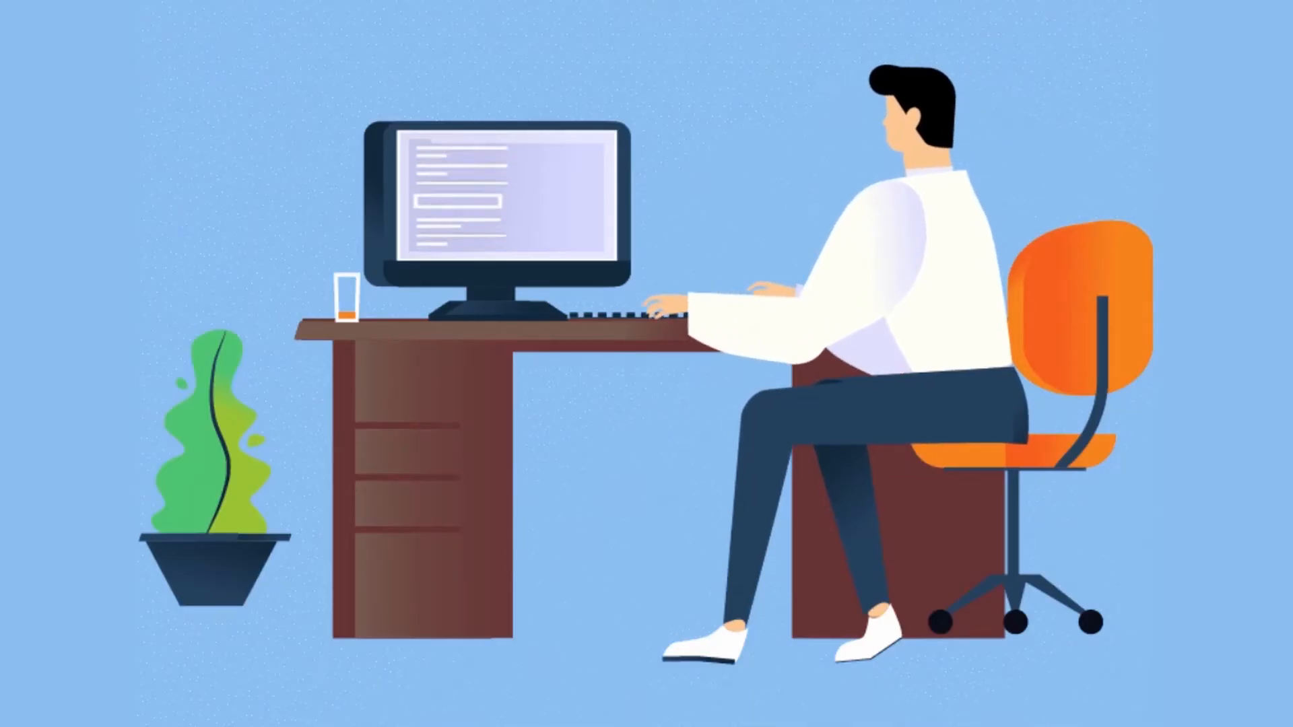